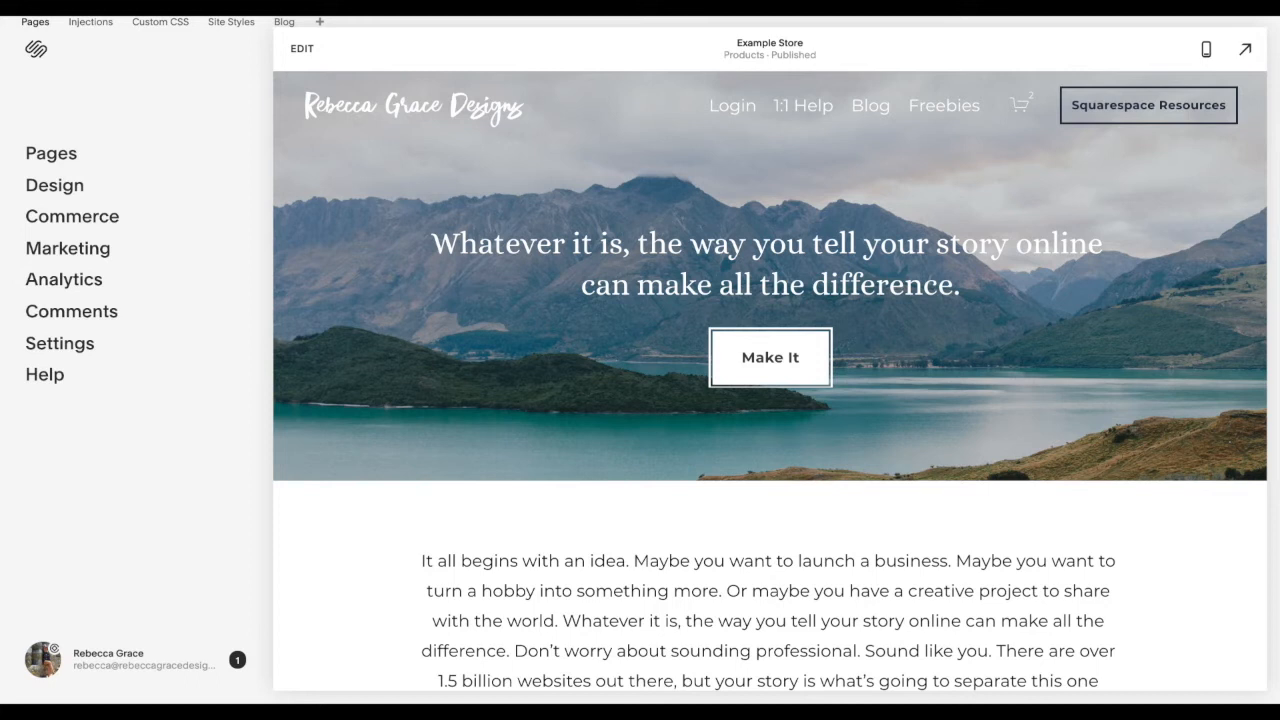
mouse_move(85, 153)
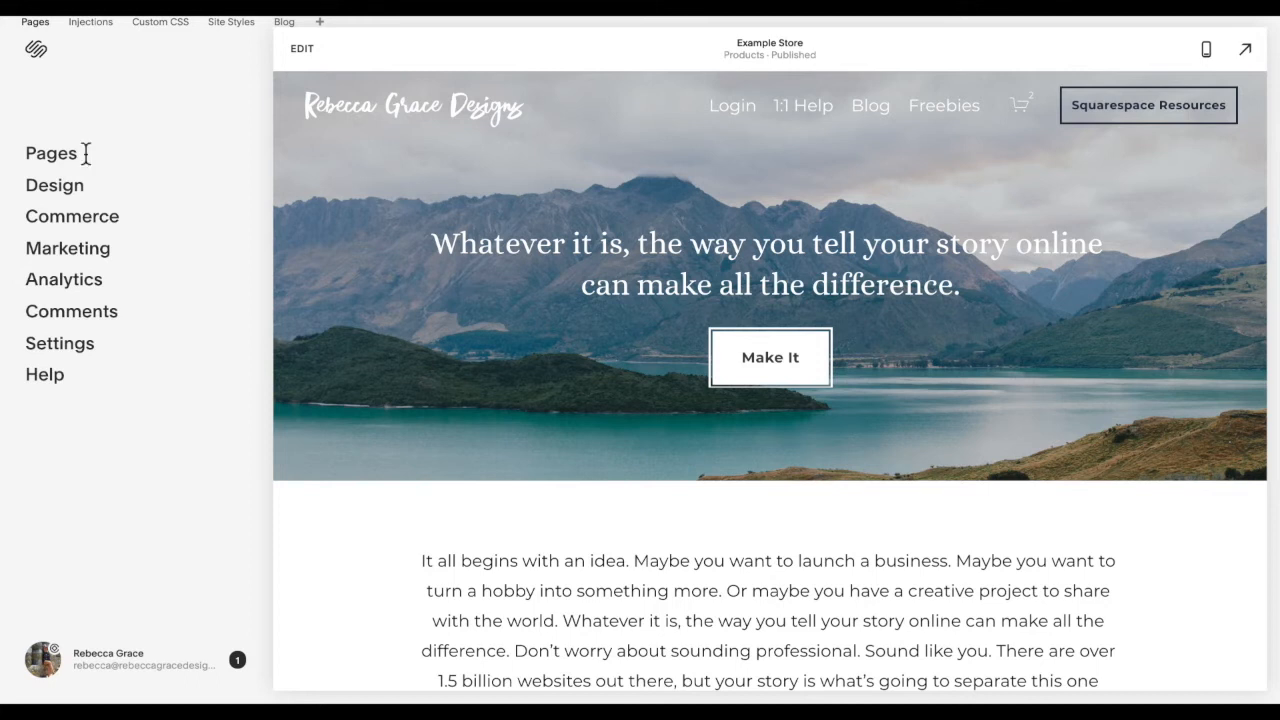
mouse_move(60, 165)
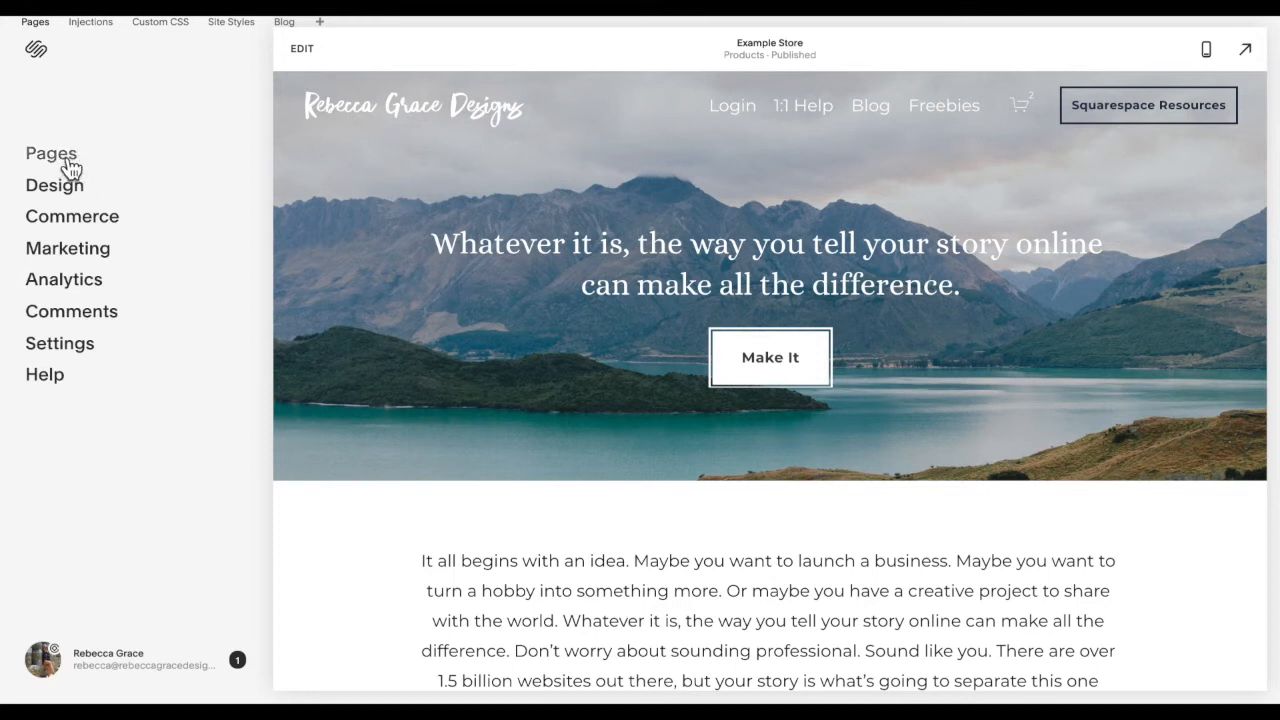
Open the Pages list to reach the unlinked 'Thank You for Your Purchase' page
click(50, 153)
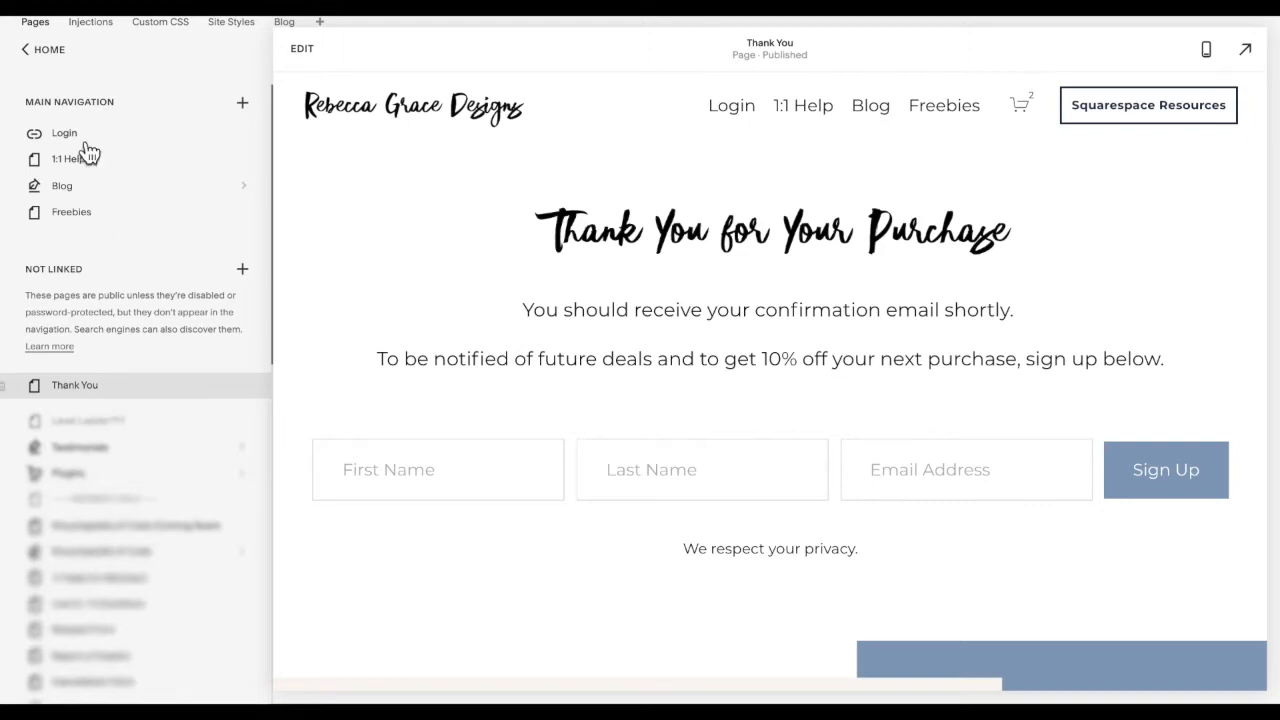
Go from Home through Settings and Advanced to the Code Injection settings
click(42, 49)
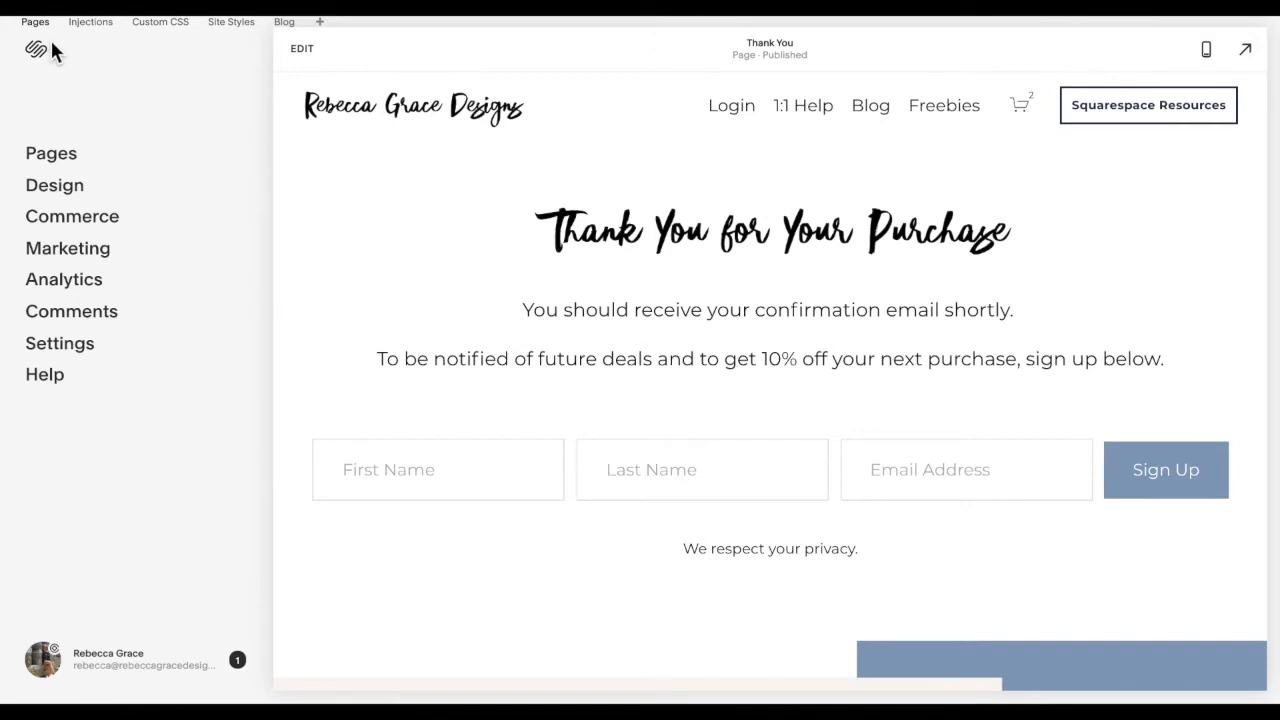
click(59, 343)
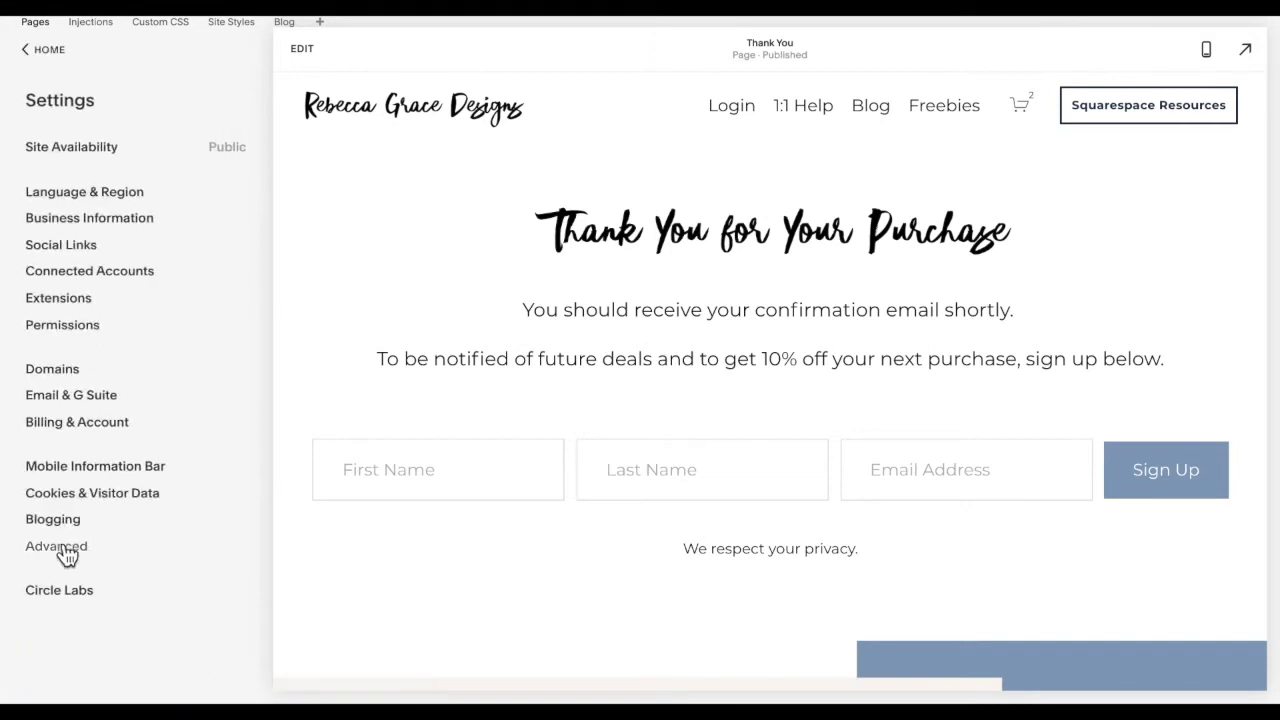
click(56, 546)
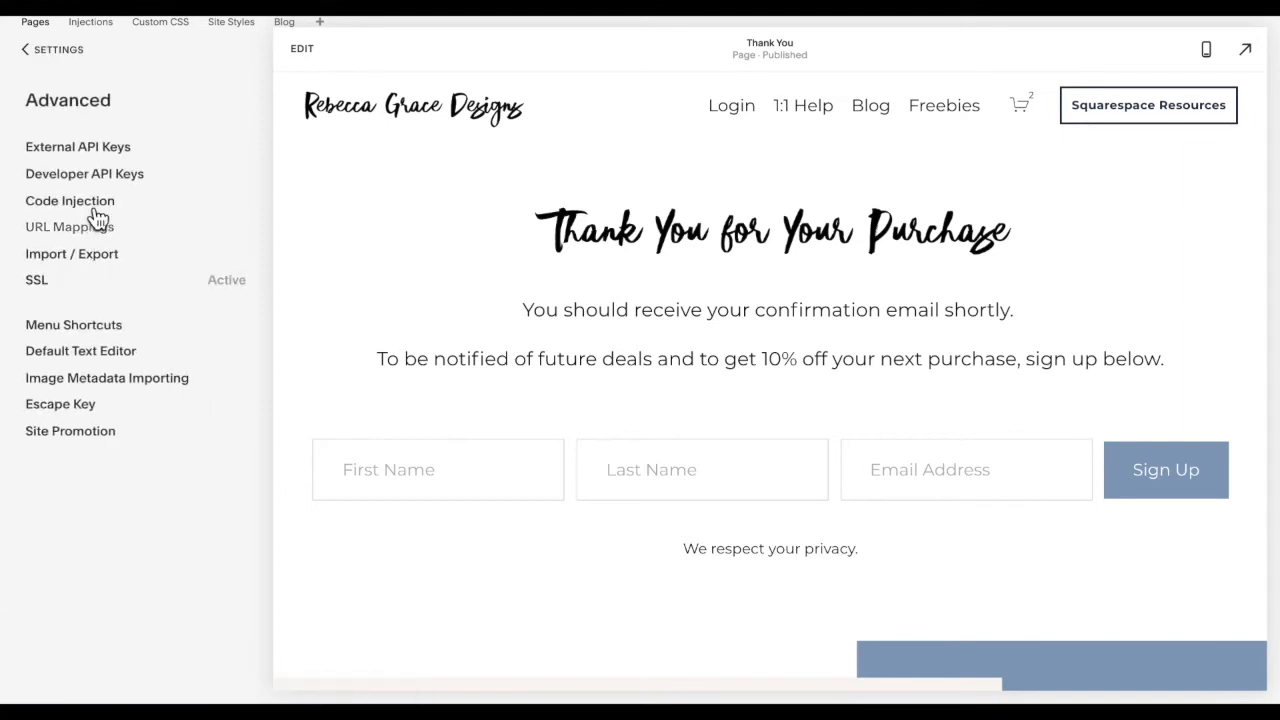
click(70, 200)
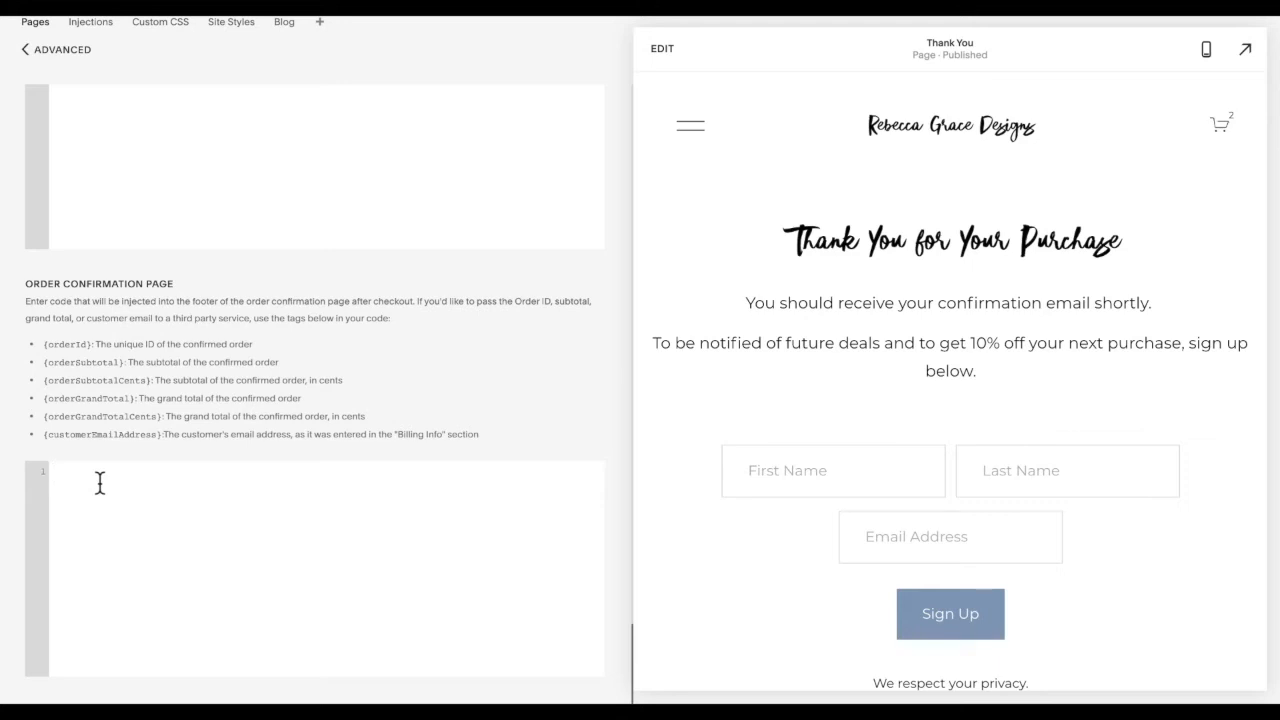
Enter a meta refresh tag redirecting to '/thank-you' after 10 seconds in the Order Confirmation Page box
click(100, 472)
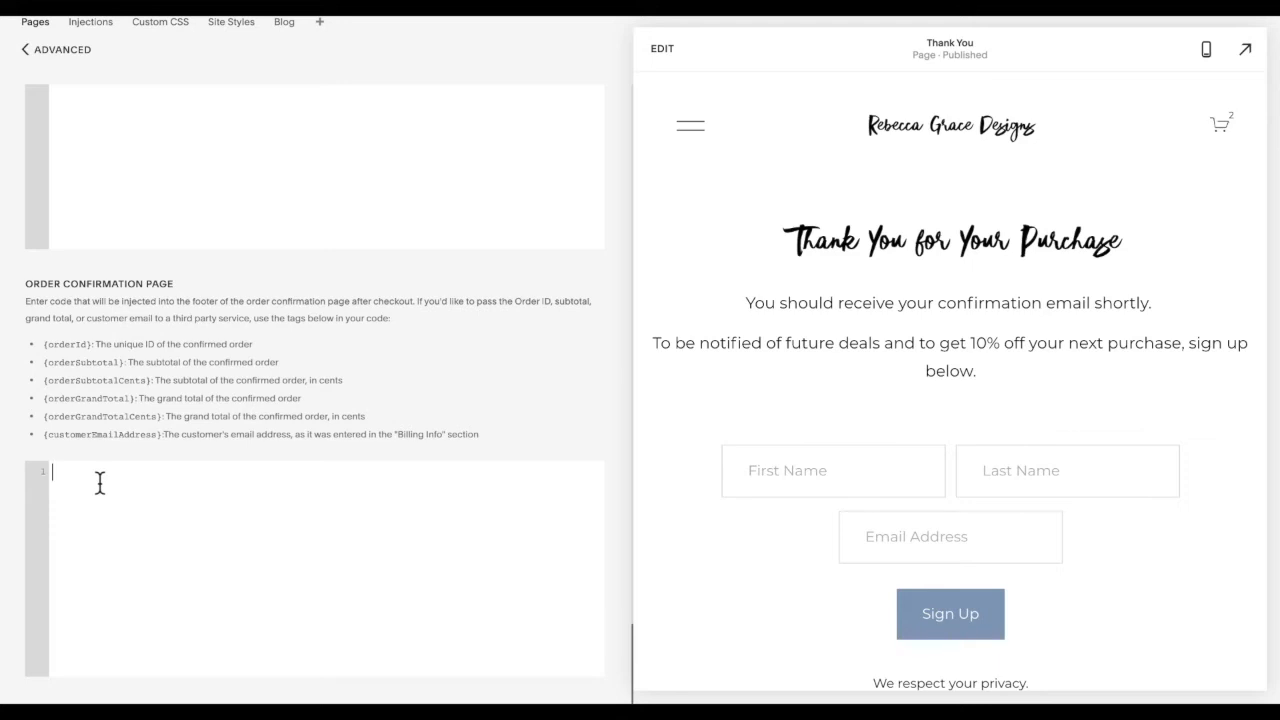
text(<meta http-equiv="refresh" content="10;URL='/thank-you'" />)
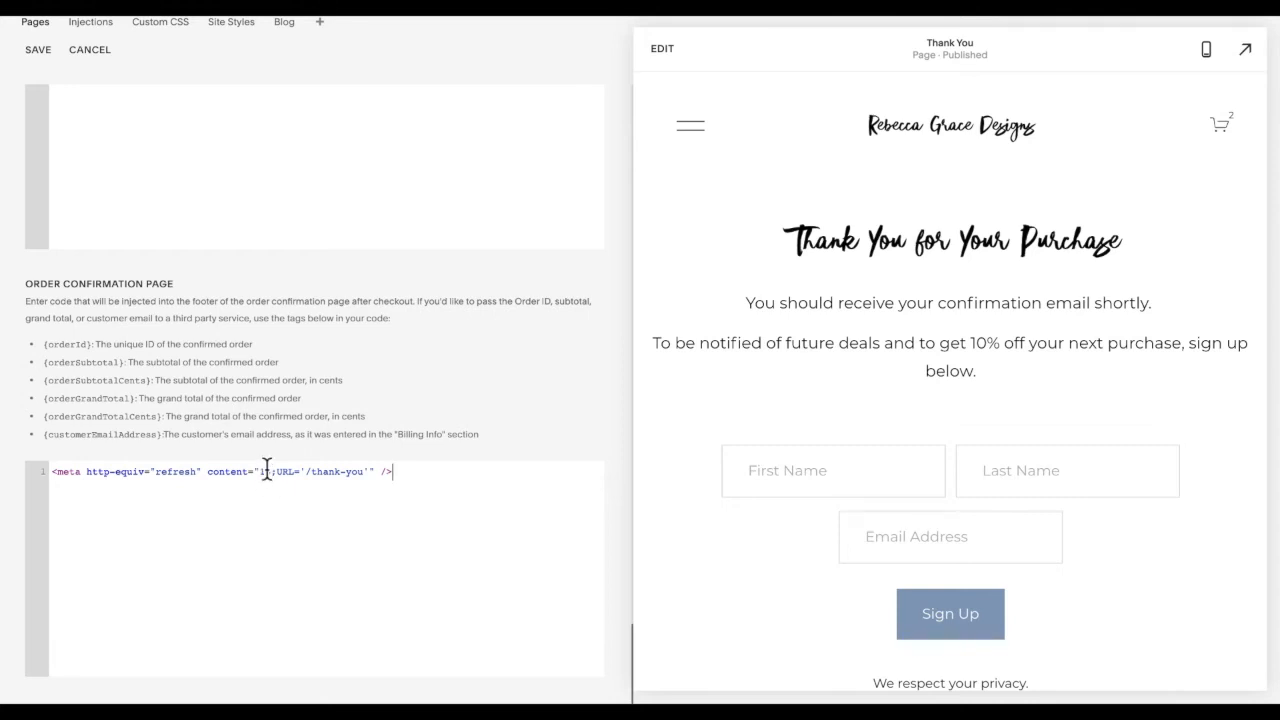
text(10)
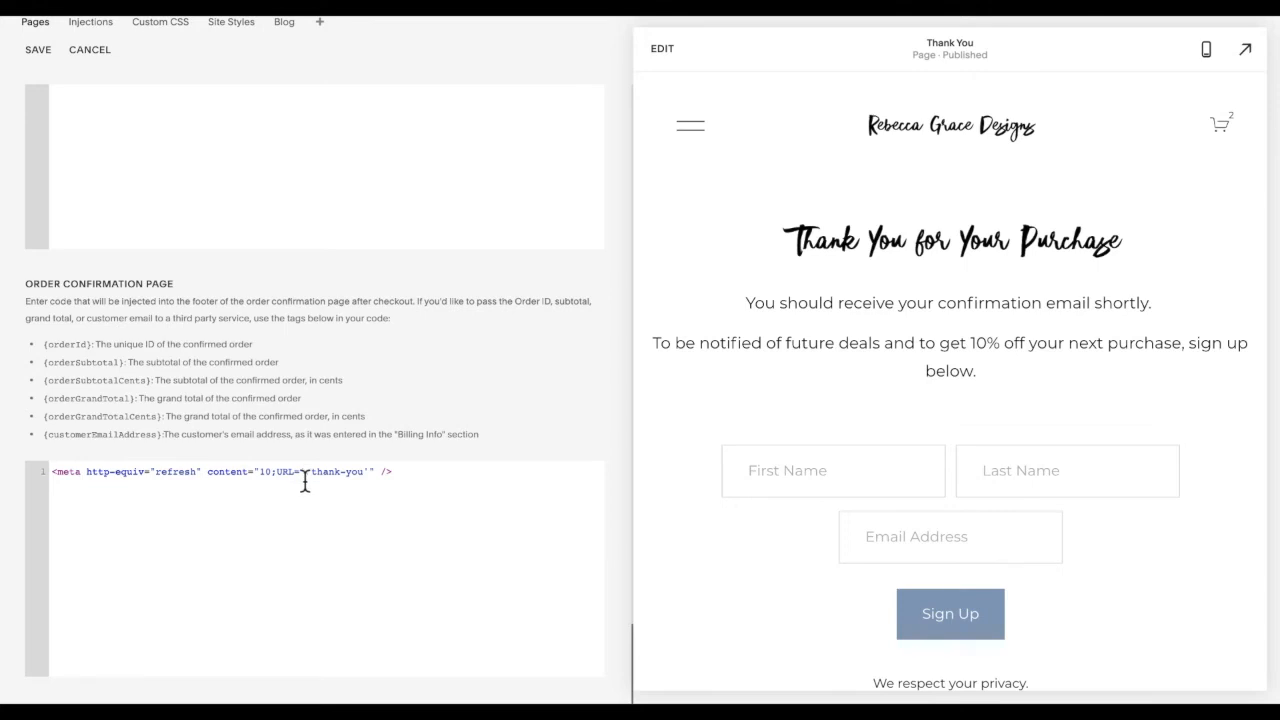
text(/)
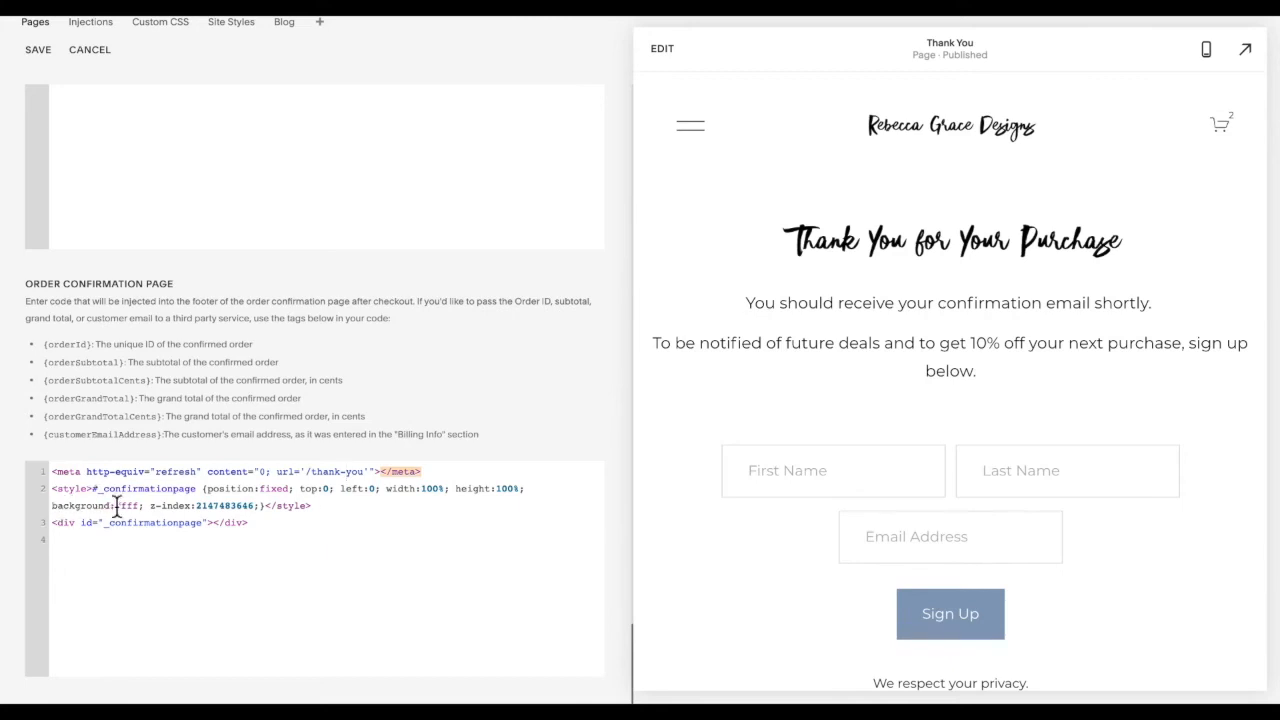
mouse_move(140, 505)
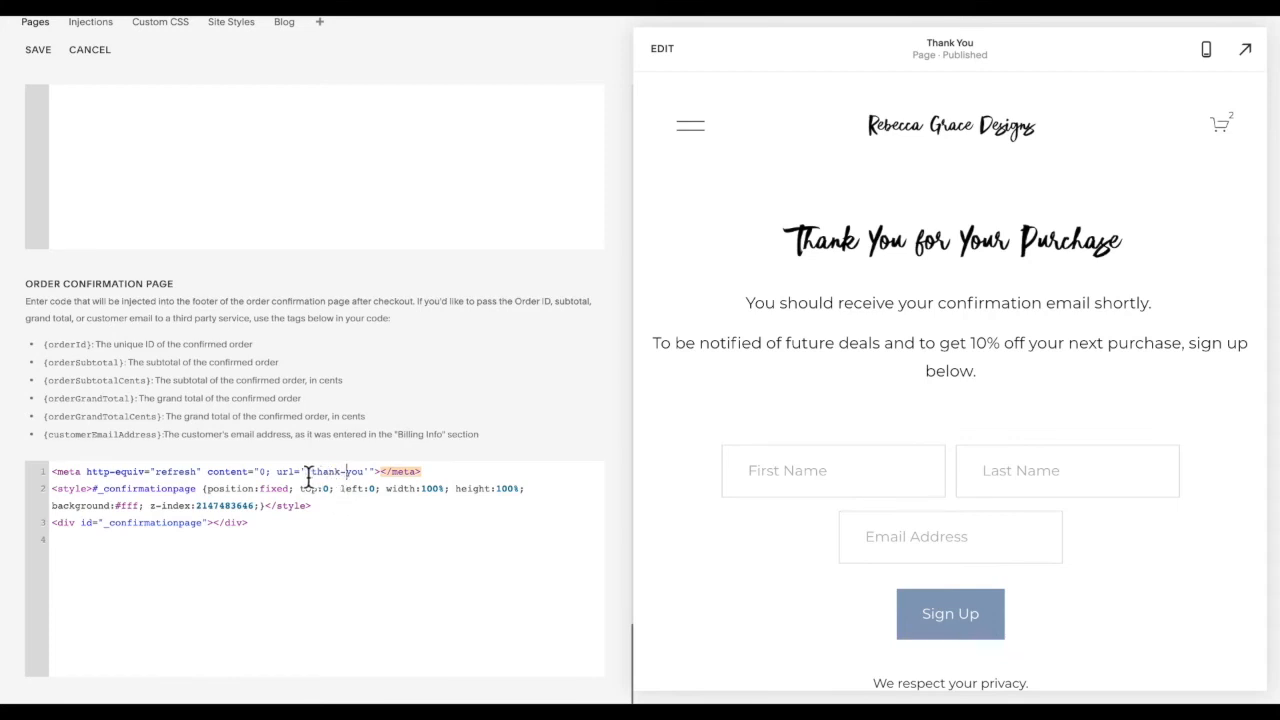
Select the '/thank-you' path in the redirect tag for editing
double_click(335, 471)
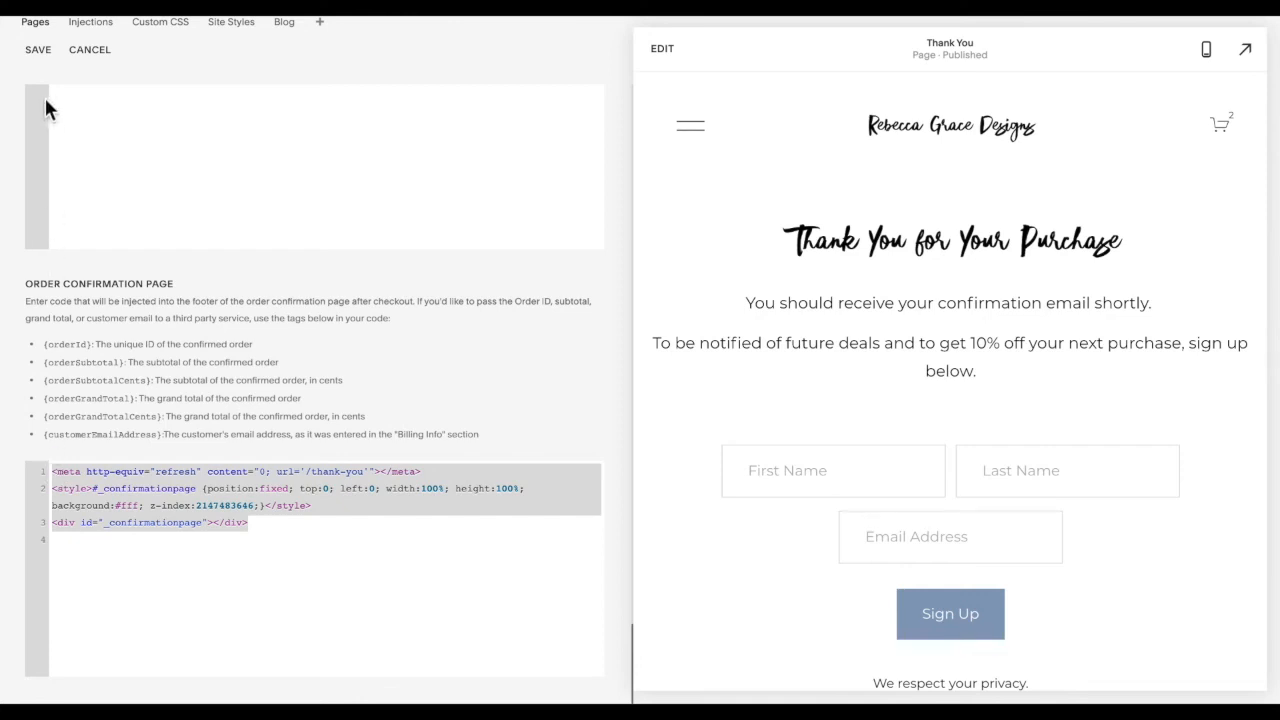
Replace the code with a 0-second meta refresh to '/thank-you' and save it
click(38, 49)
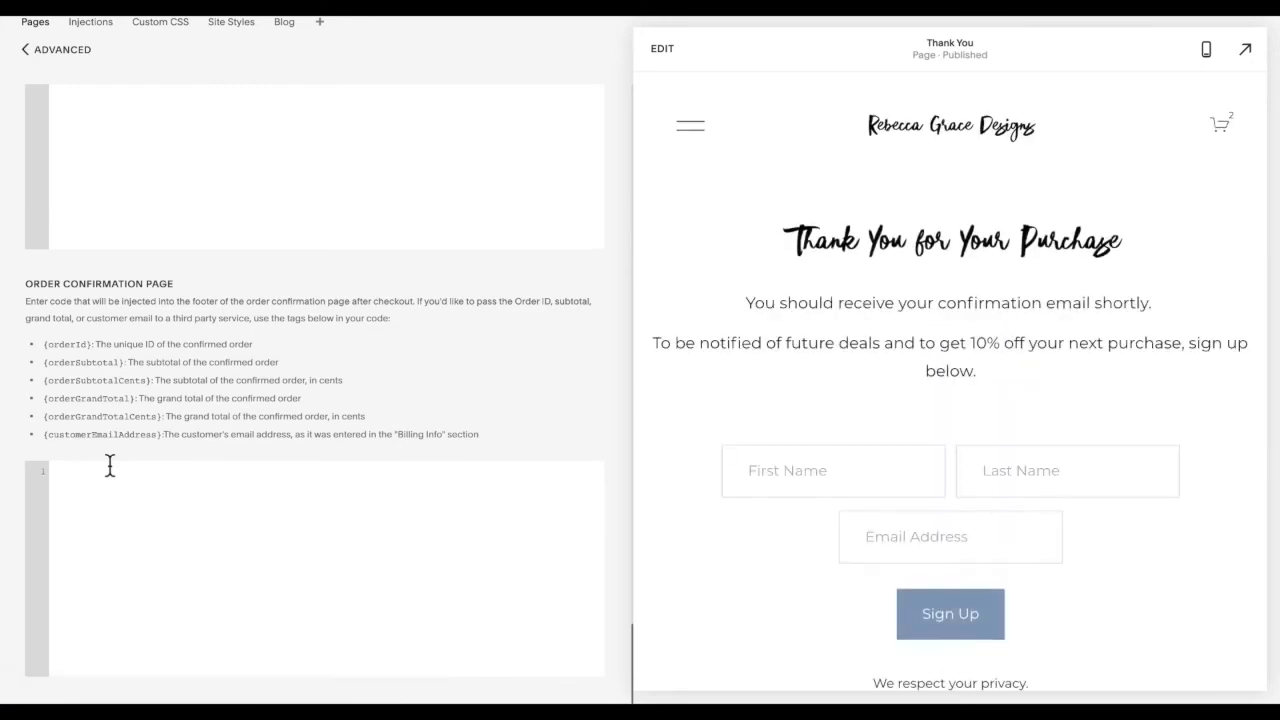
text(<meta http-equiv="refresh" content="0; url='/thank-you'"></meta>)
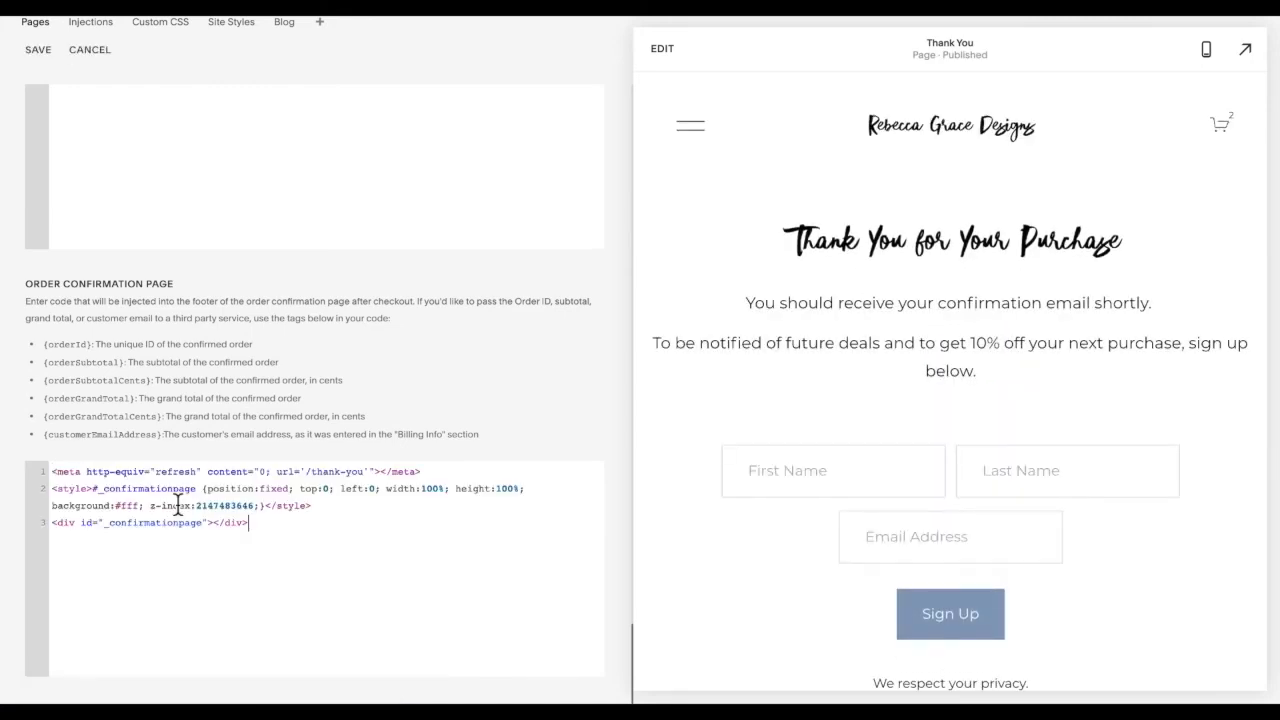
click(38, 49)
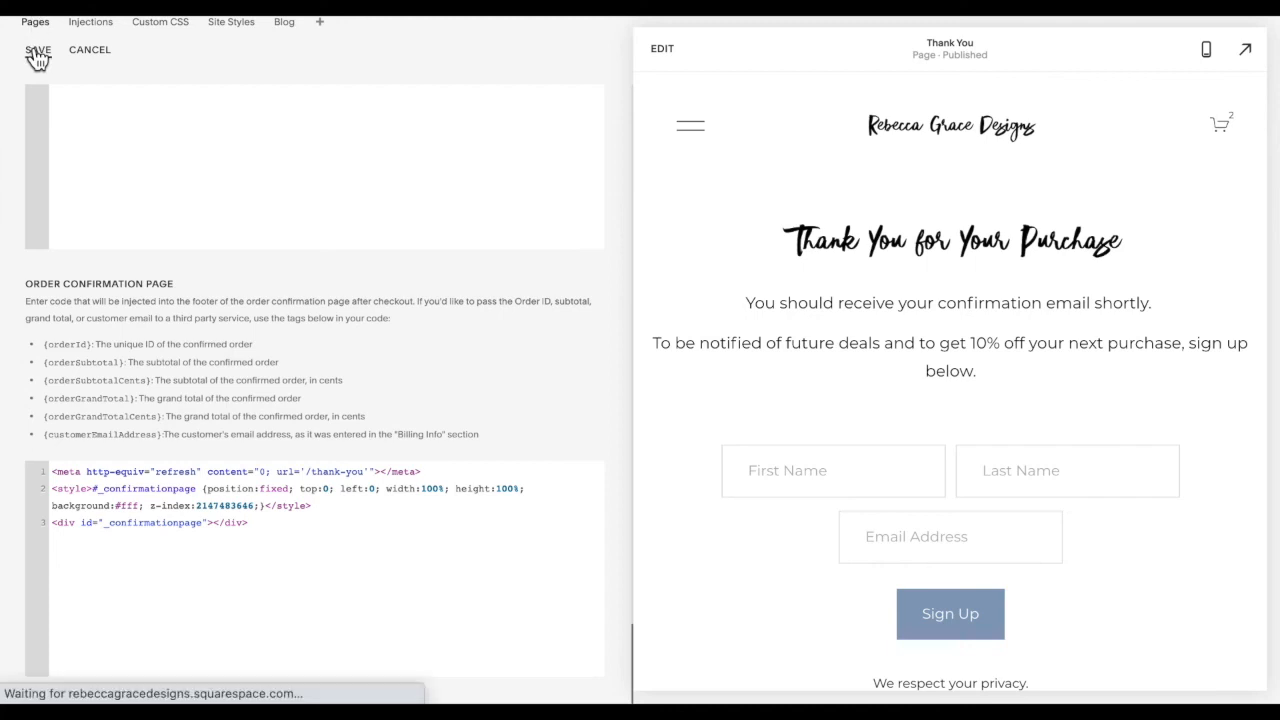
click(38, 50)
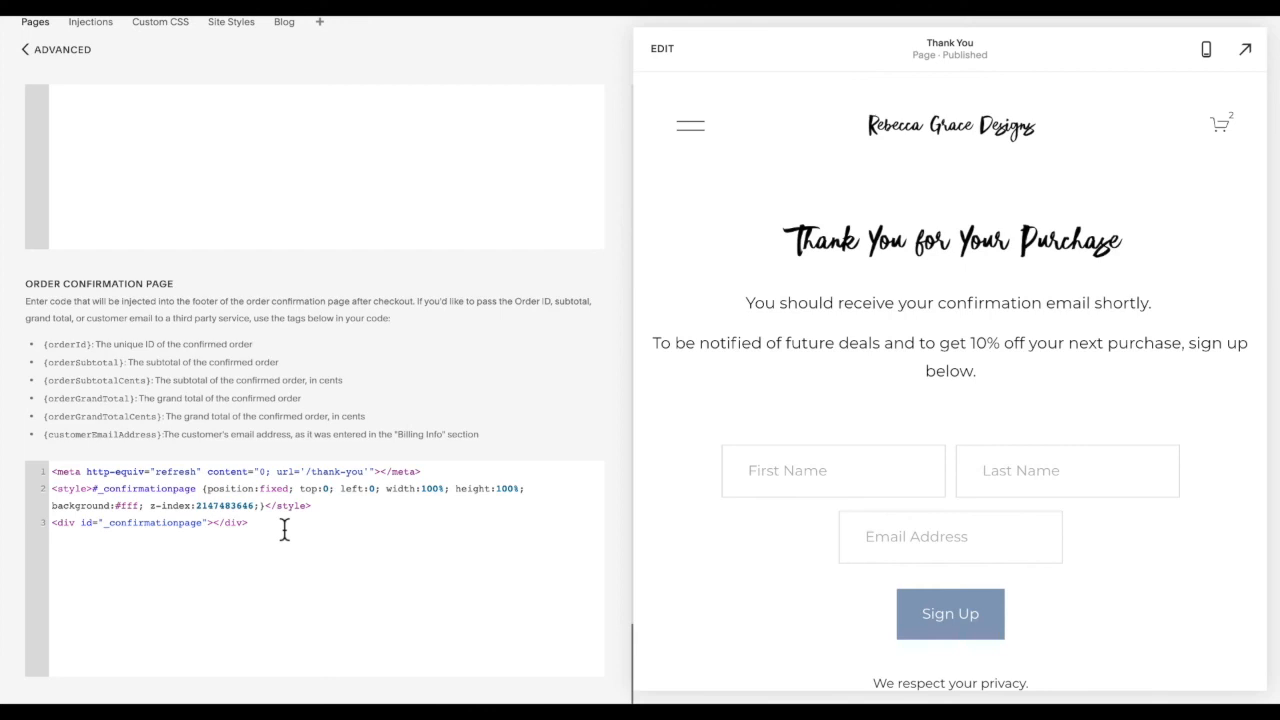
mouse_move(260, 250)
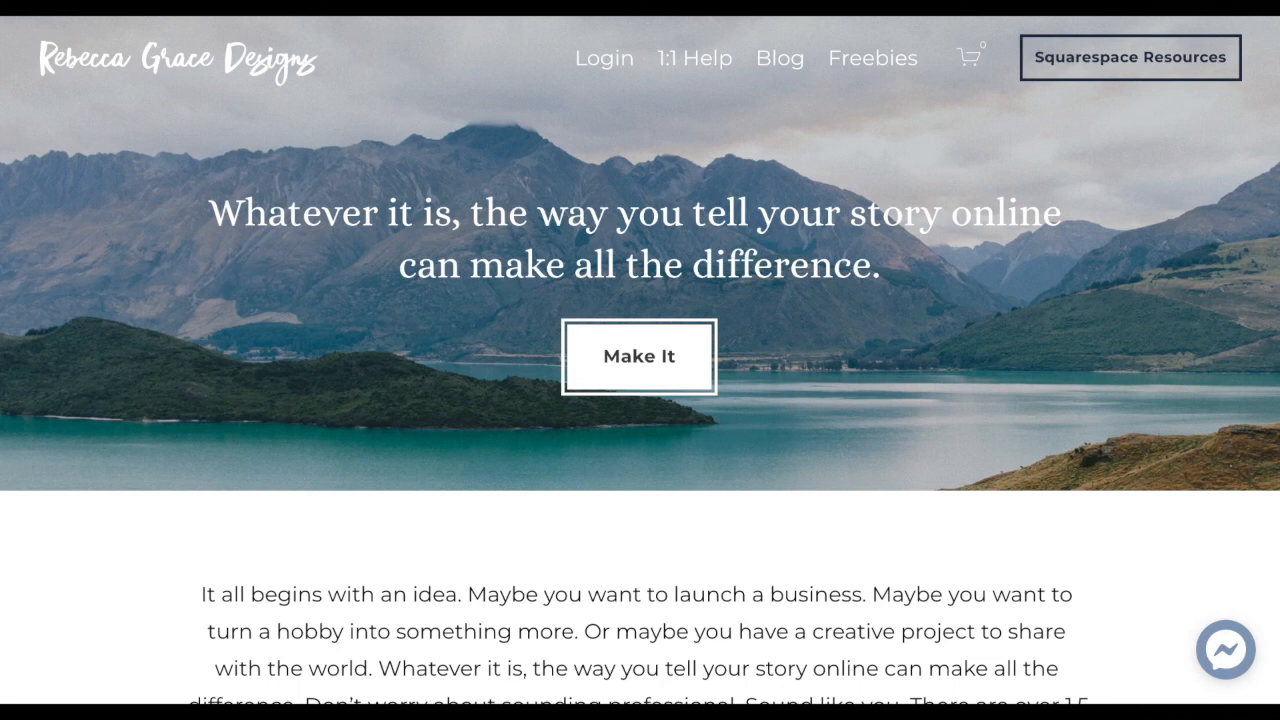
mouse_move(426, 322)
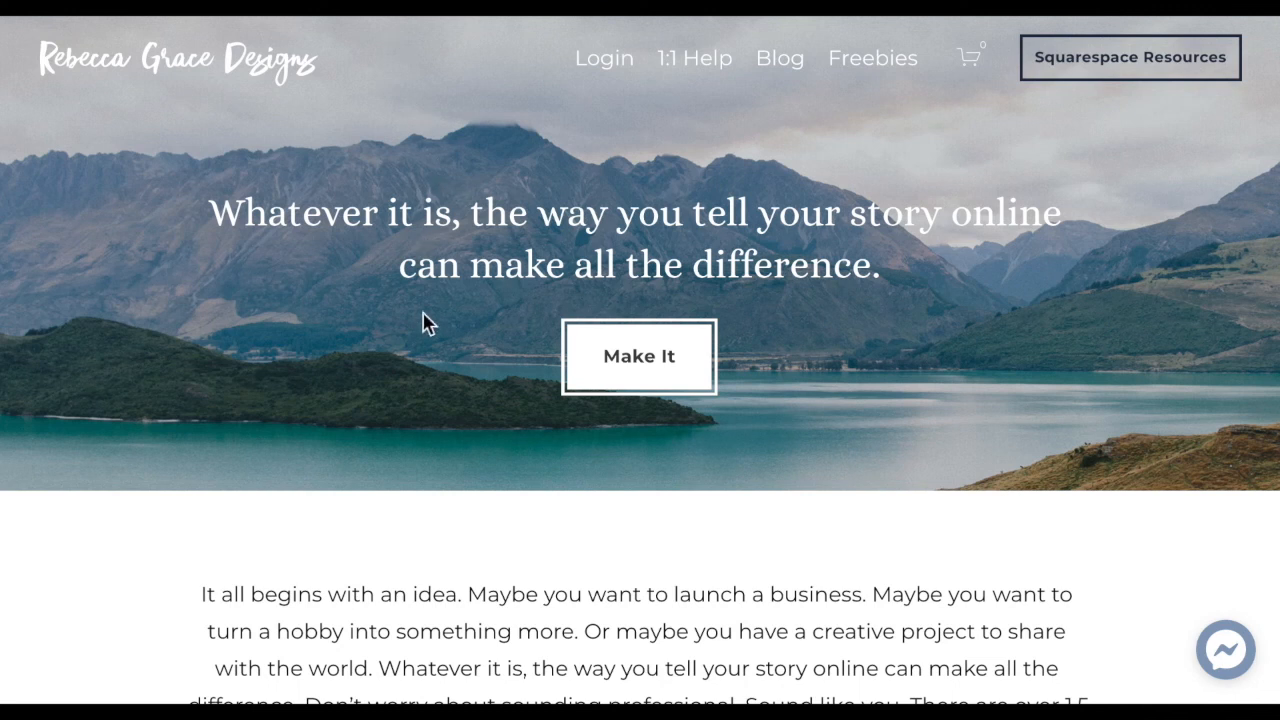
Add the free Style 01 sunglasses ($0.00 CAD) to the cart and view the cart
scroll(down, 3)
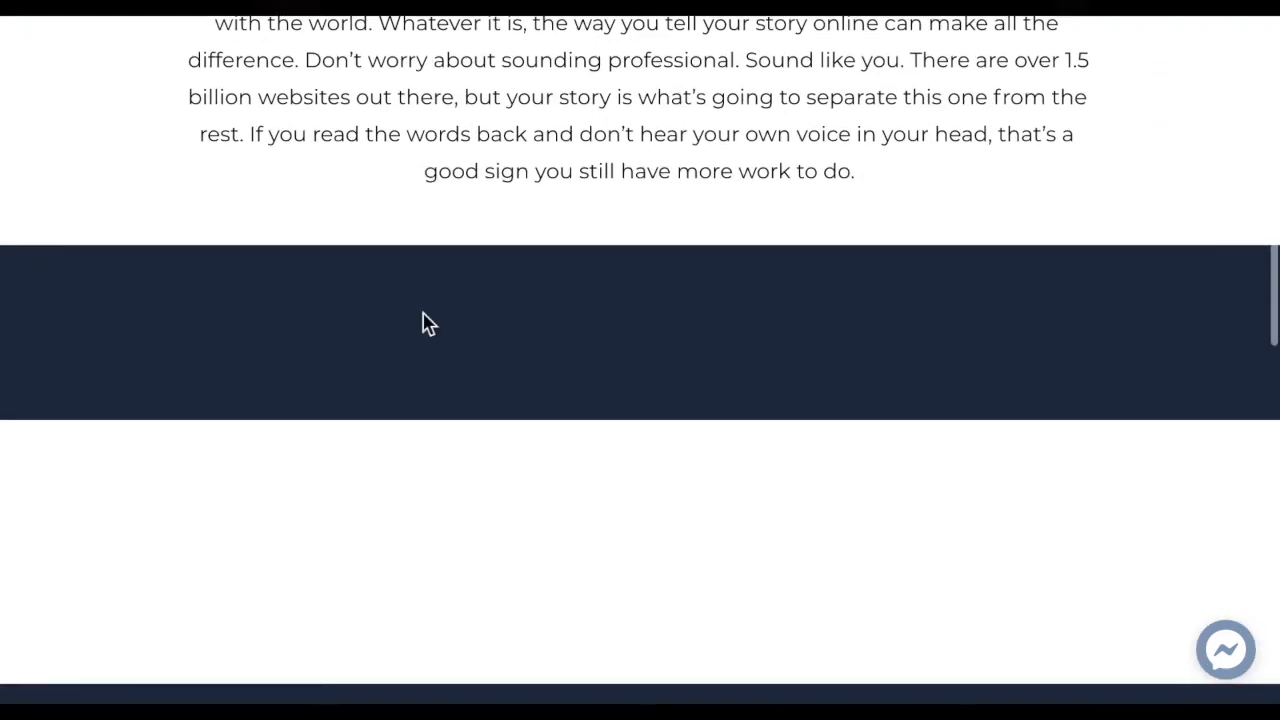
scroll(down, 3)
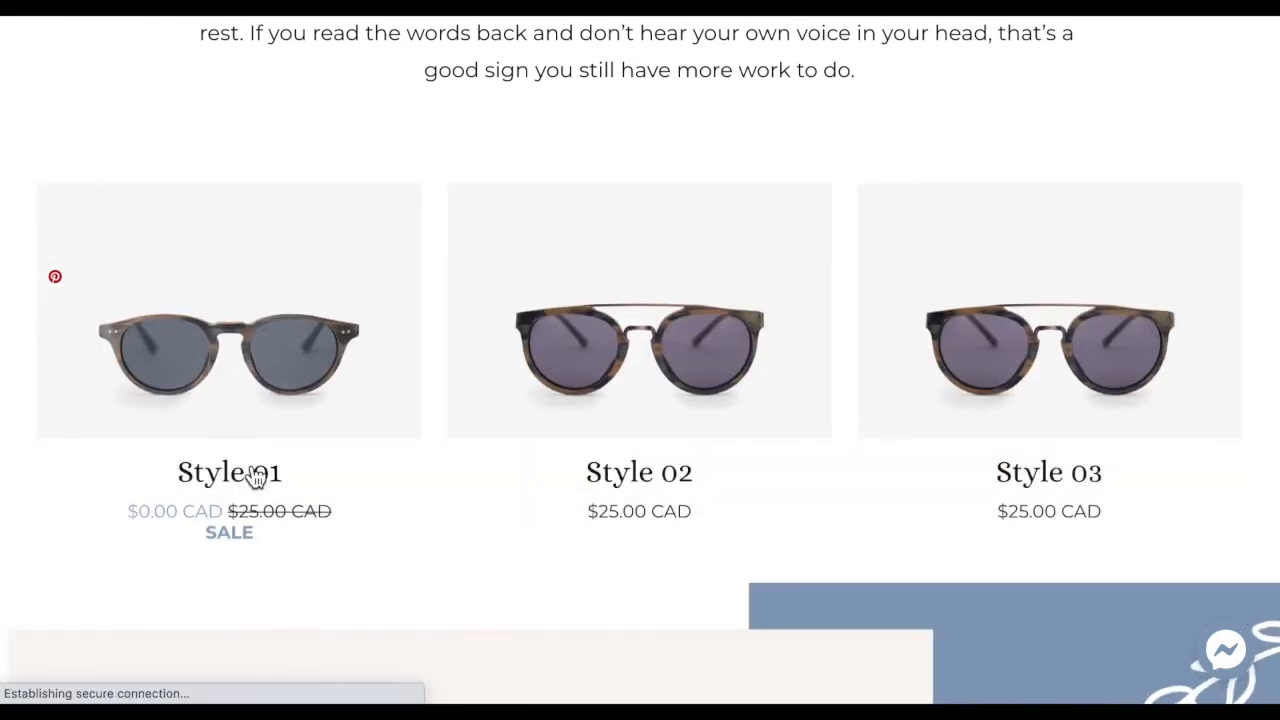
click(229, 471)
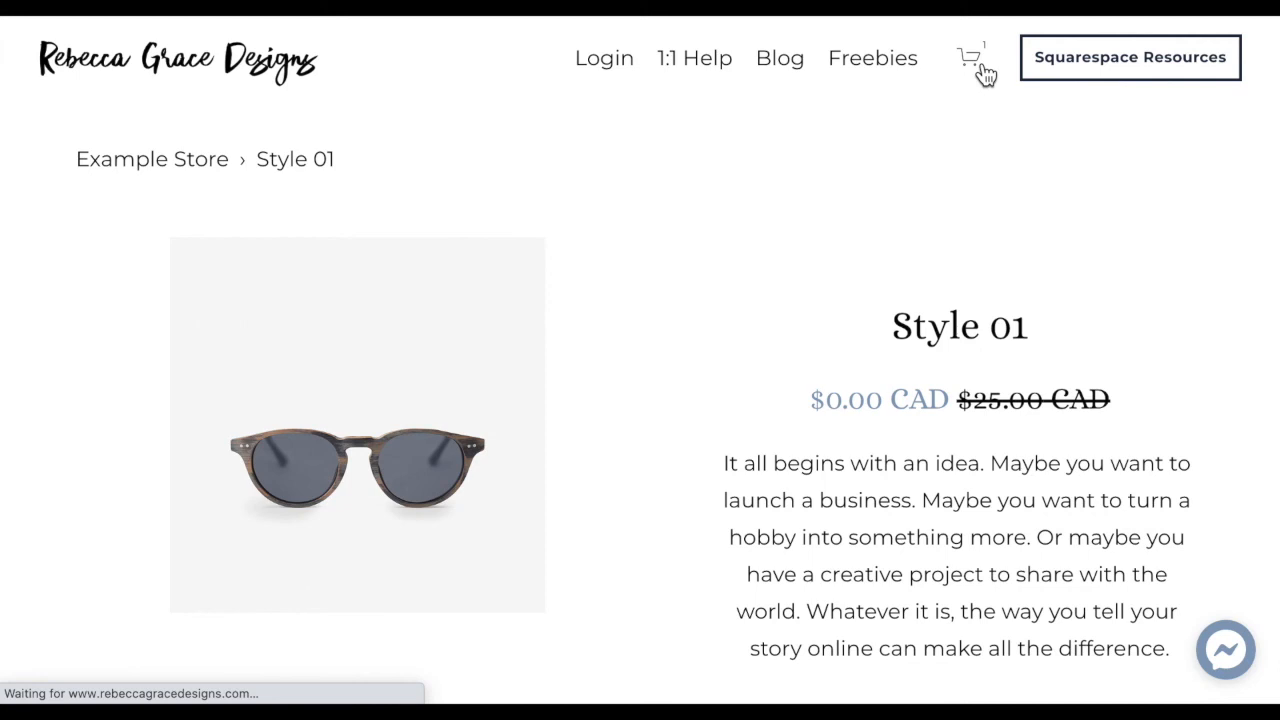
click(967, 57)
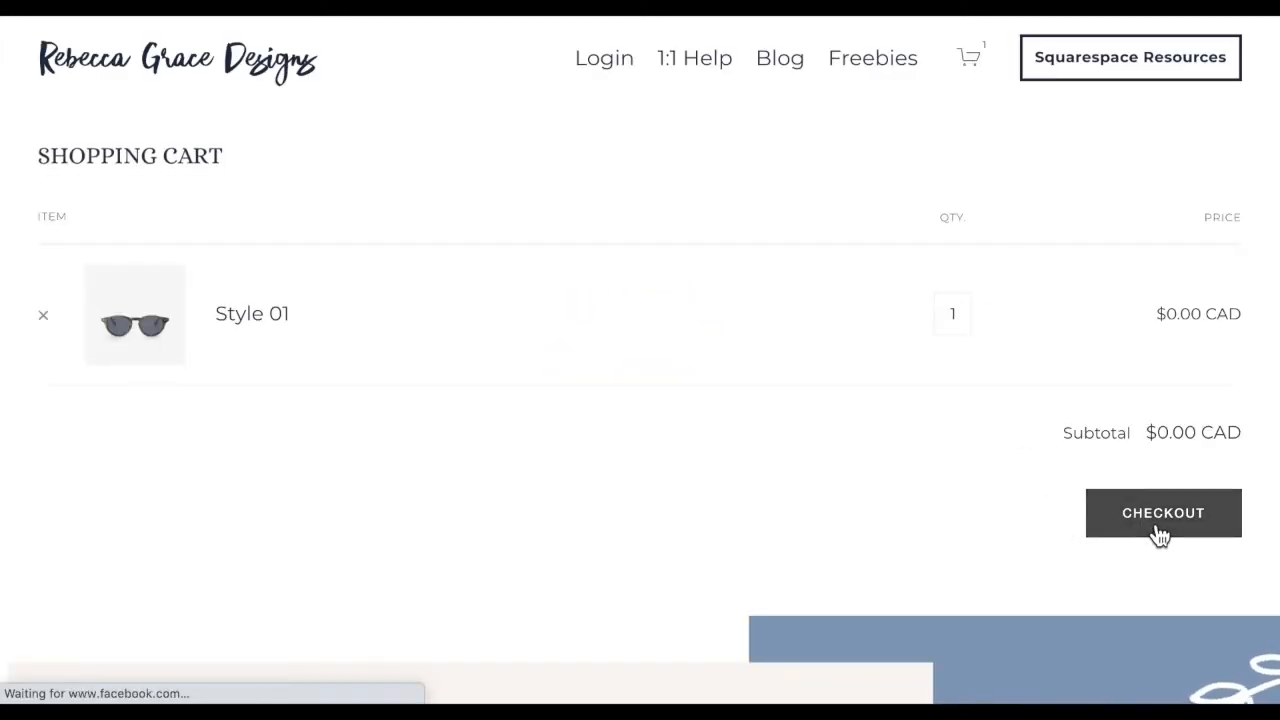
Check out the Style 01 order with email and shipping details, then submit the purchase
click(1163, 512)
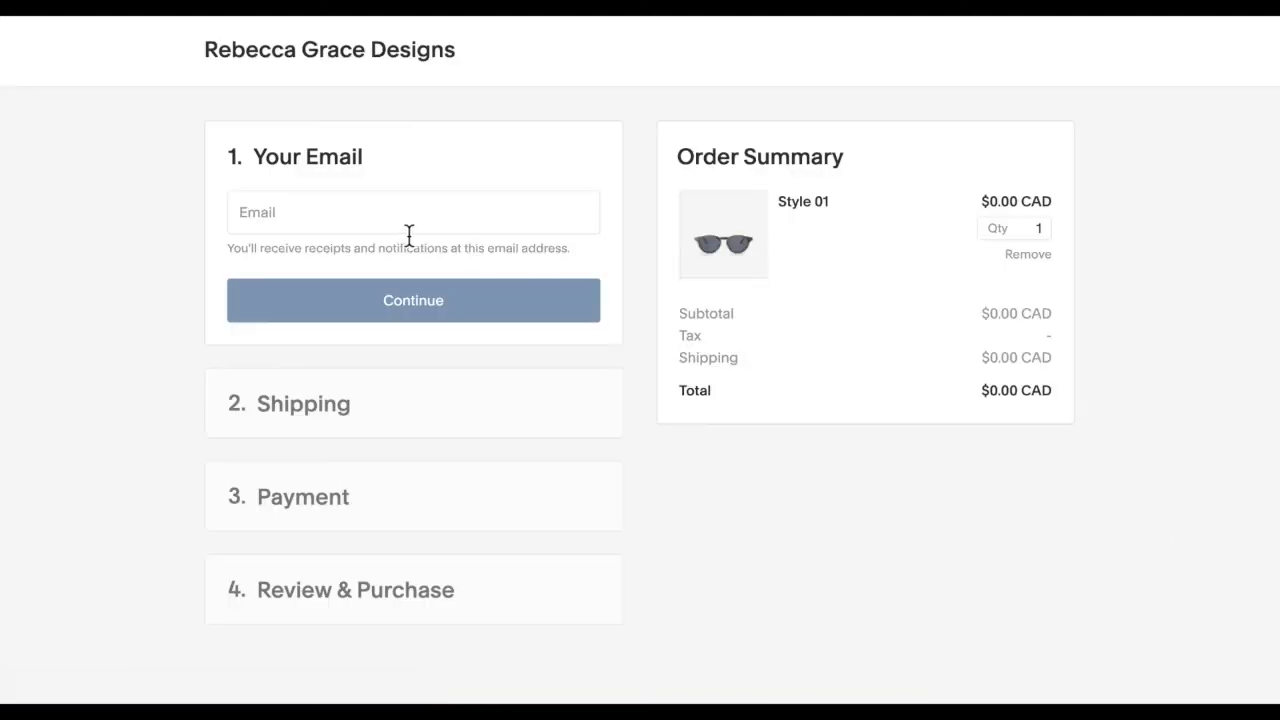
click(413, 300)
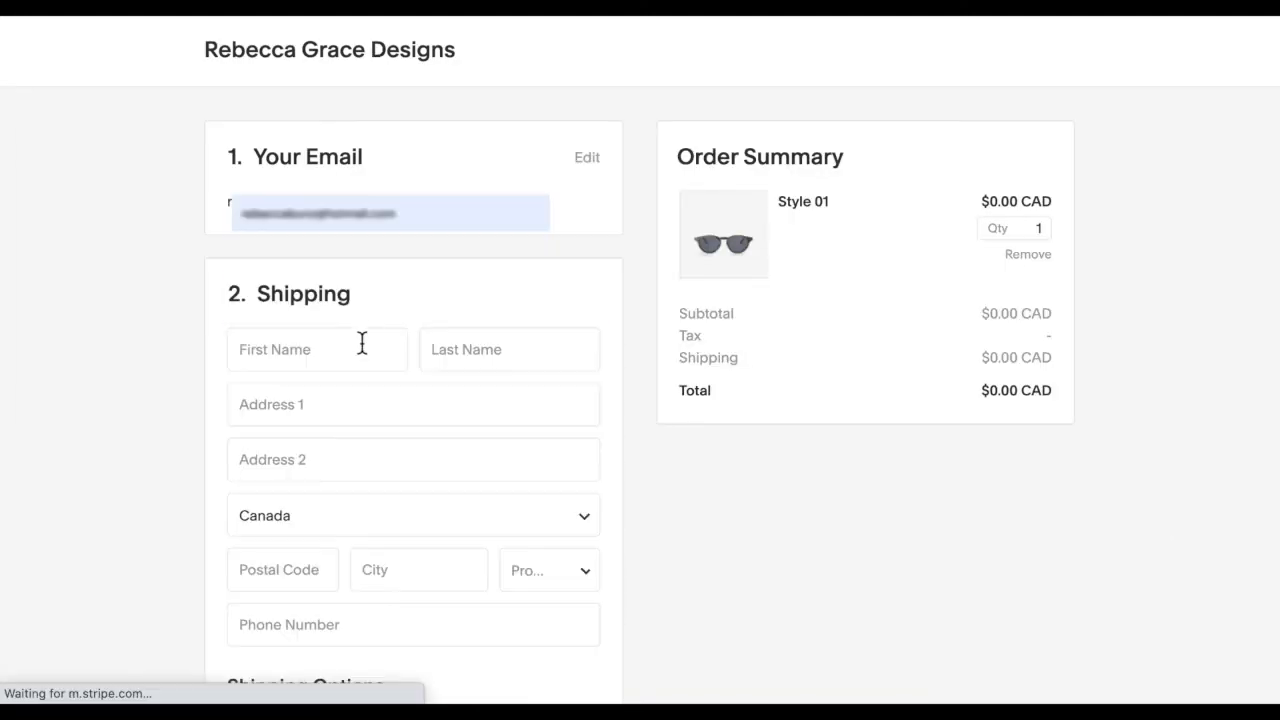
click(317, 349)
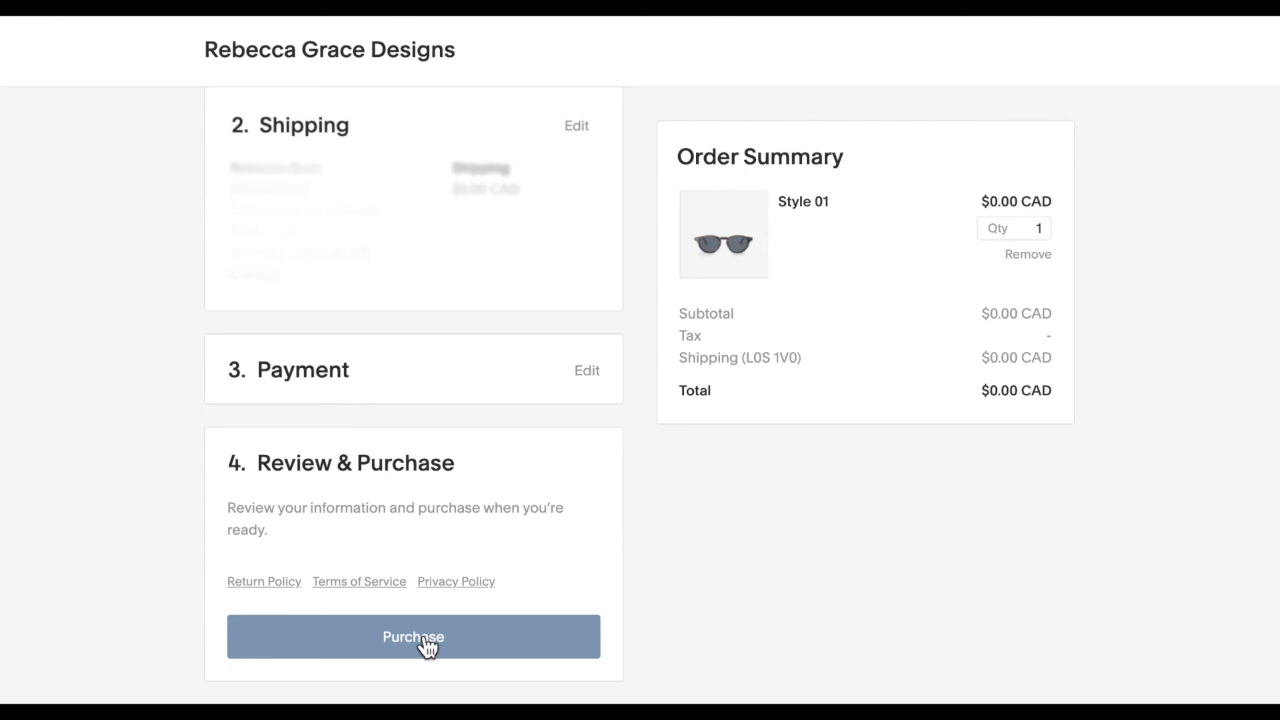
click(413, 636)
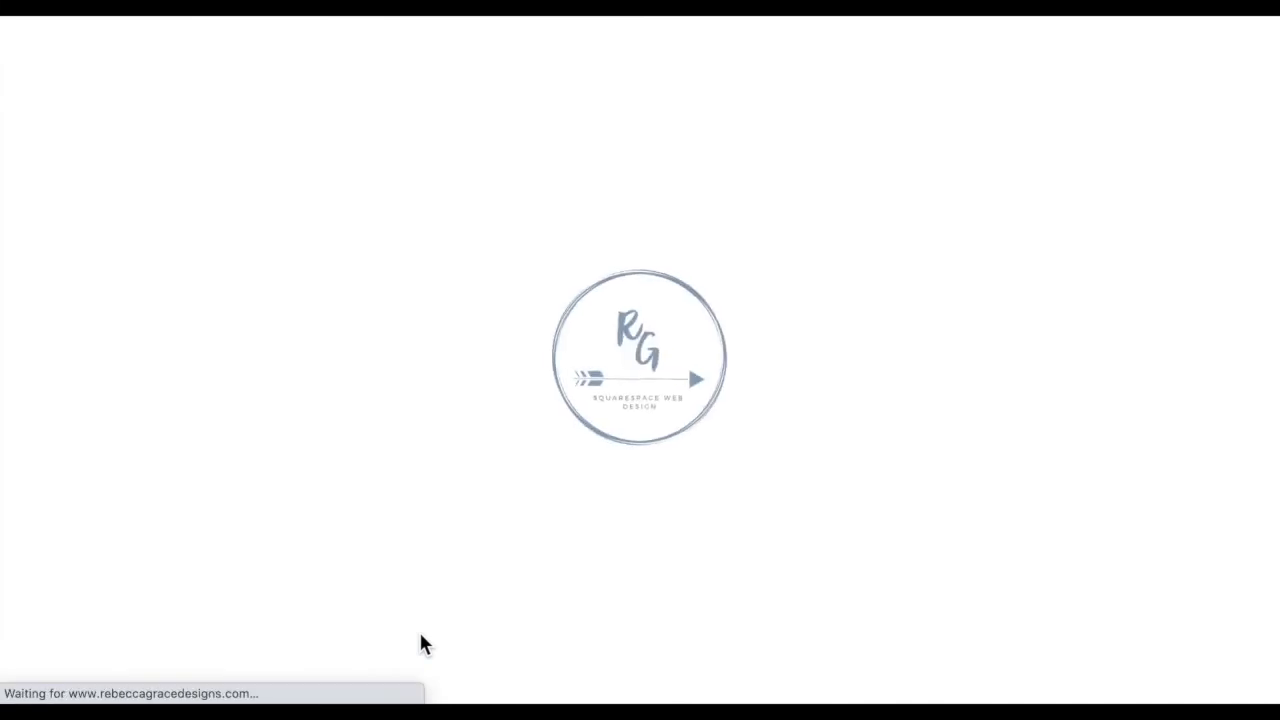